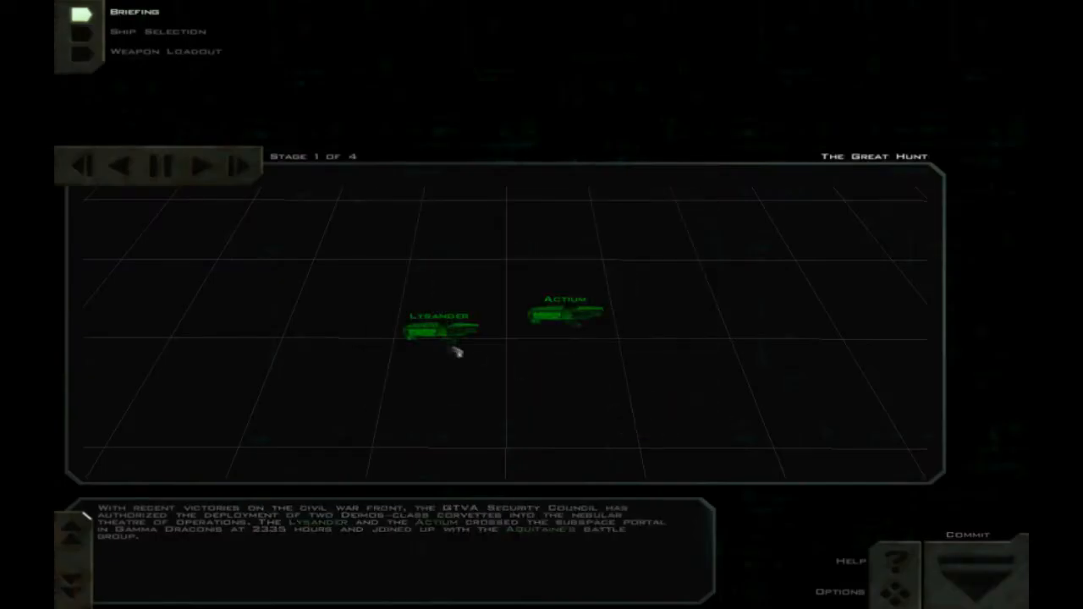
pyautogui.moveTo(668, 427)
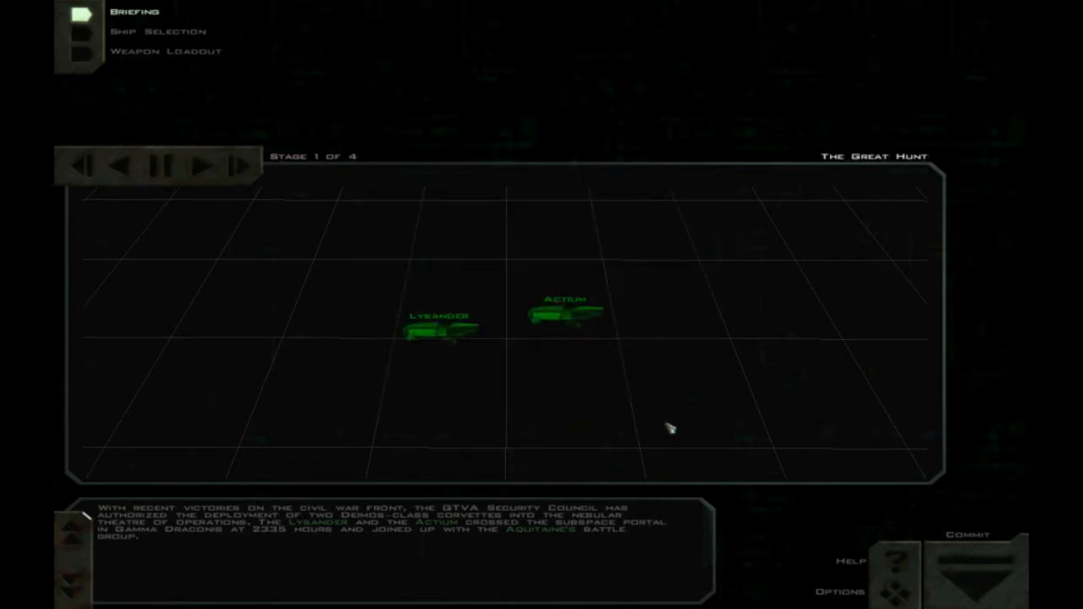
pyautogui.moveTo(645, 396)
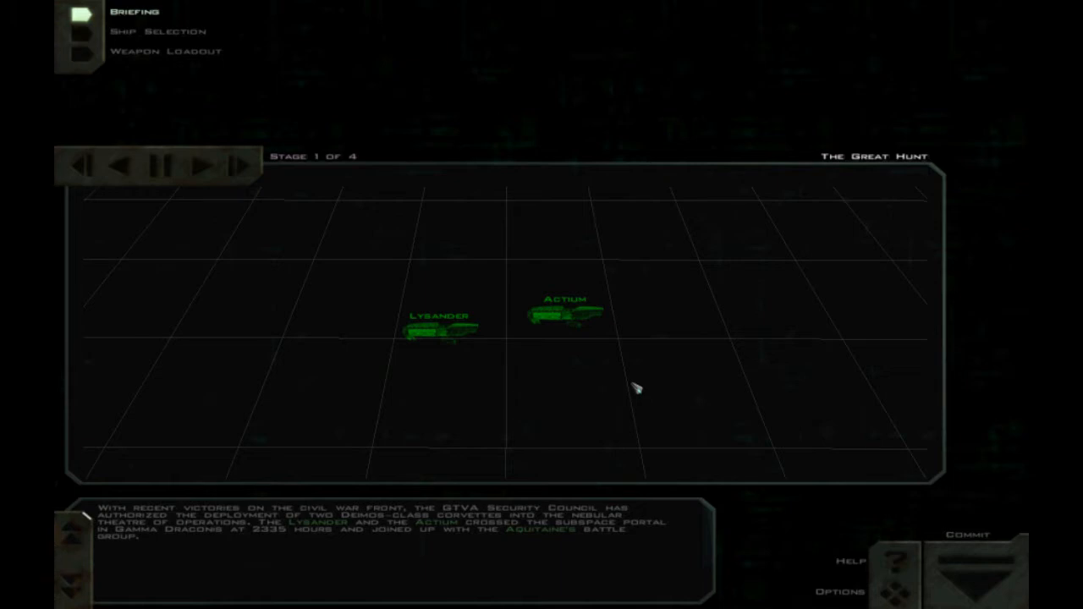
pyautogui.moveTo(633, 385)
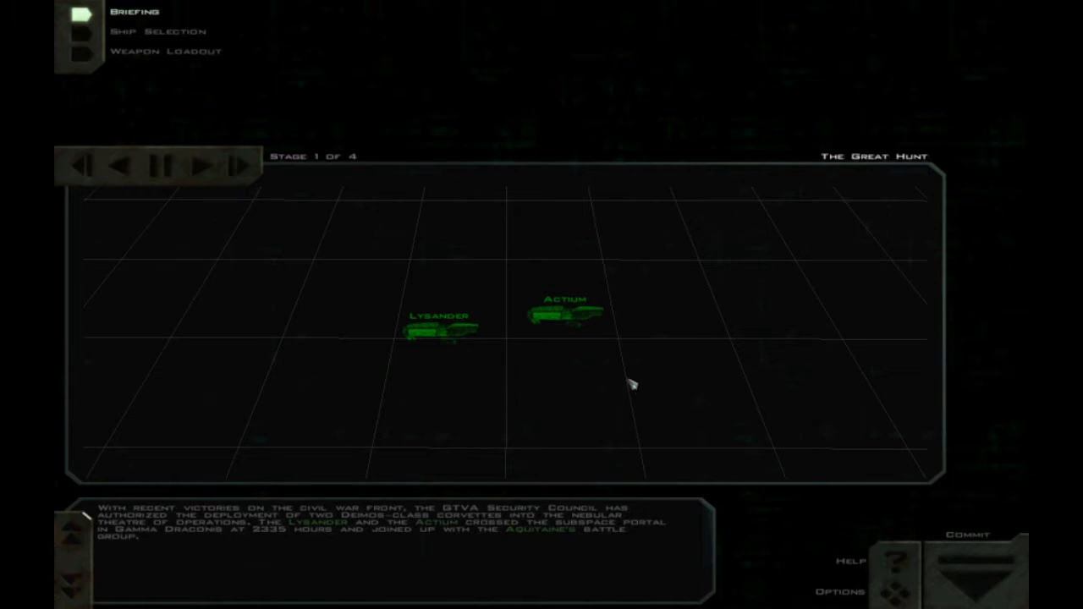
pyautogui.moveTo(628, 376)
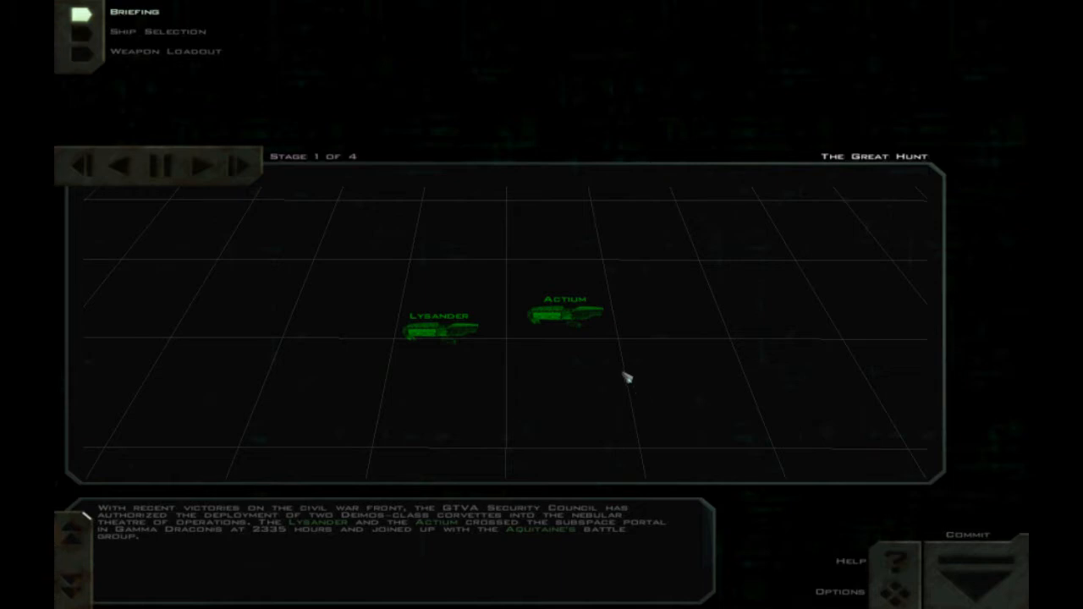
pyautogui.moveTo(623, 374)
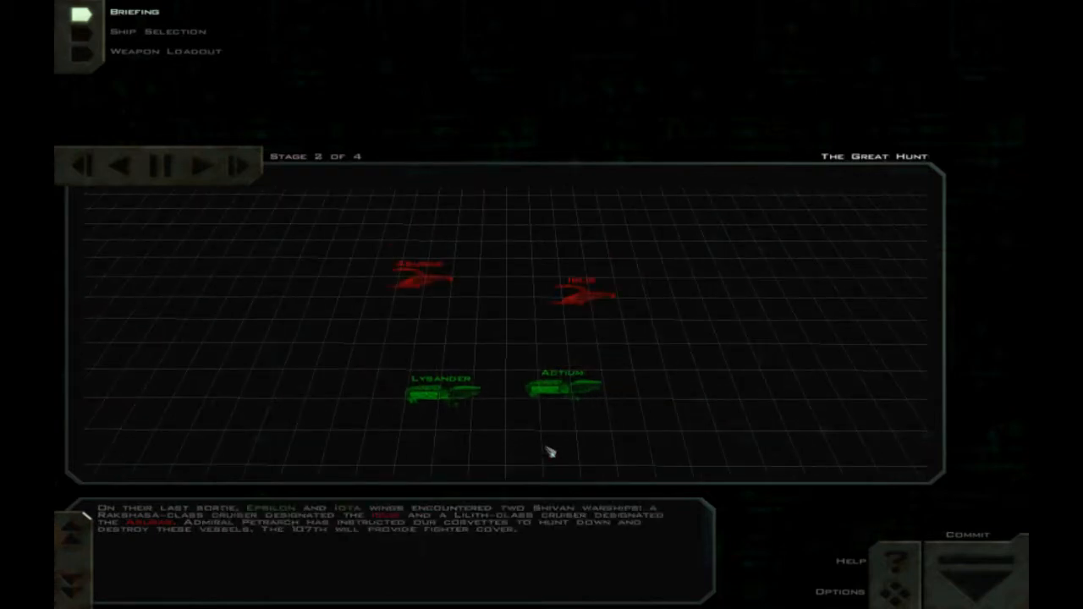
pyautogui.moveTo(562, 444)
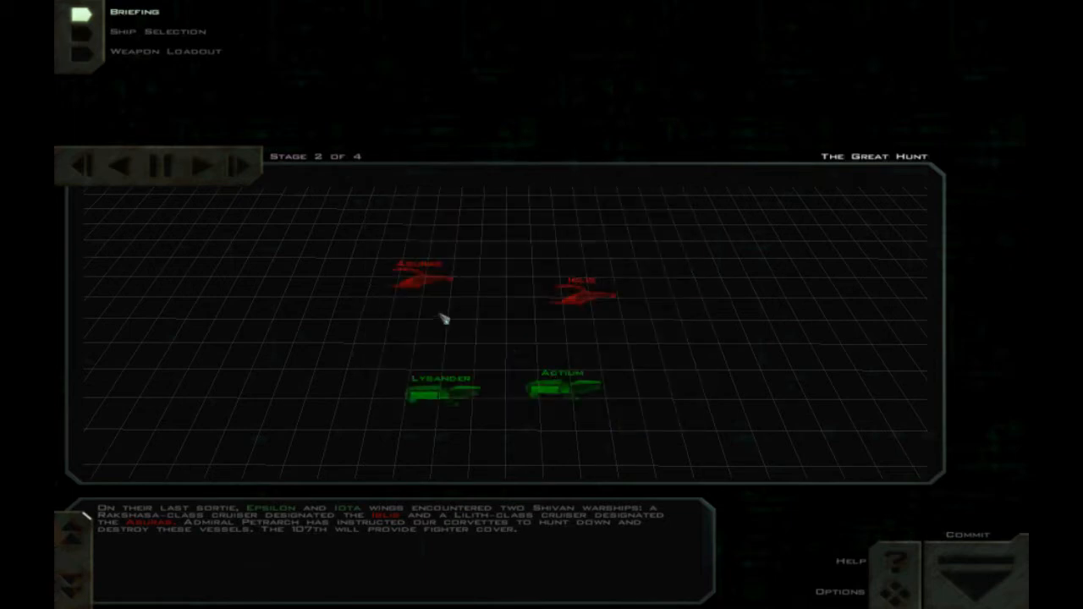
pyautogui.moveTo(420, 288)
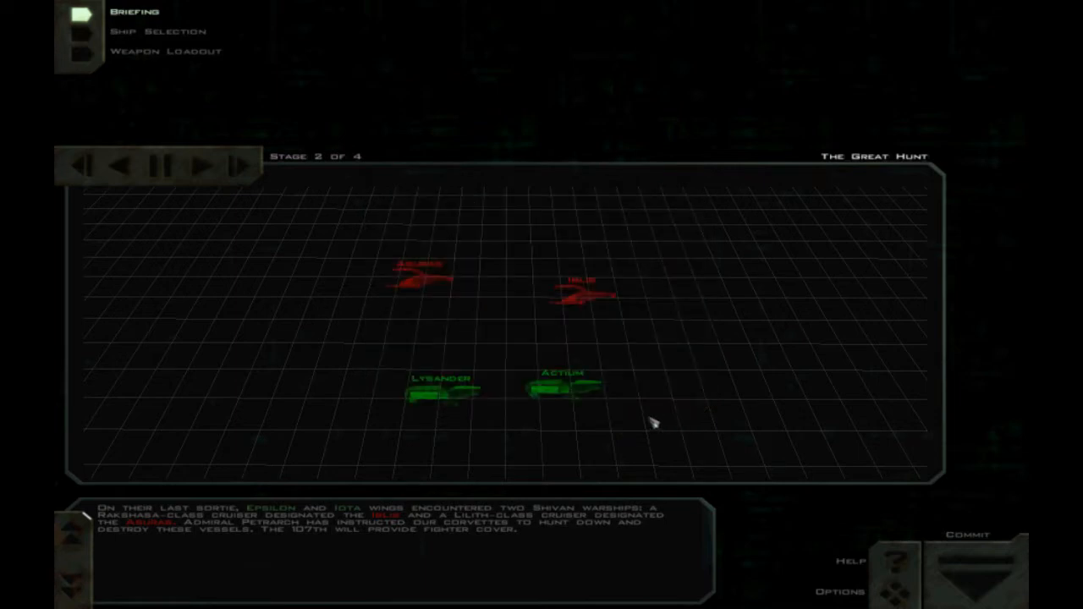
pyautogui.moveTo(665, 432)
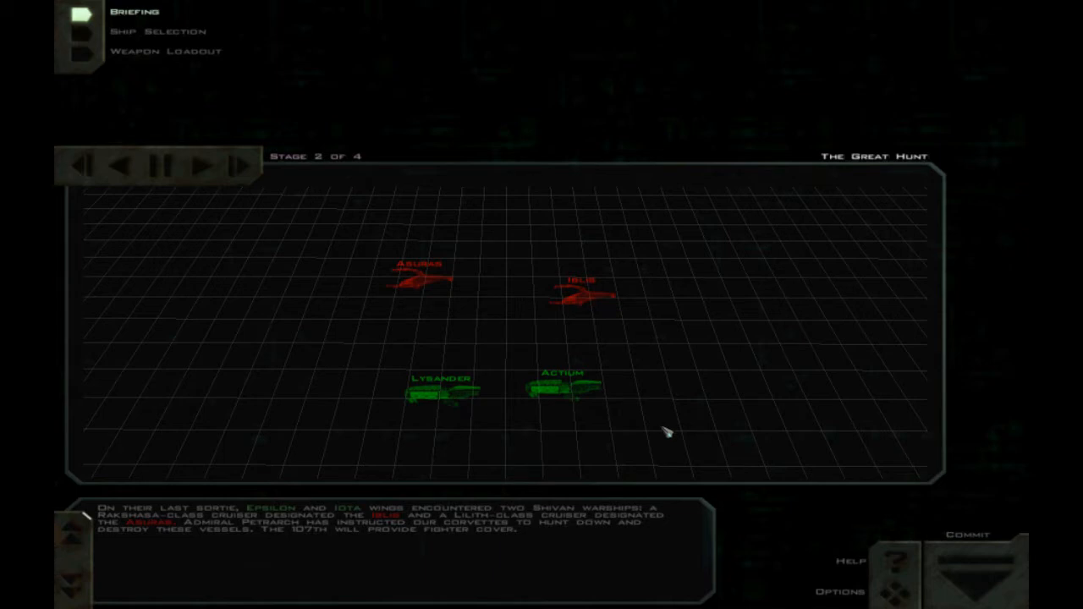
pyautogui.moveTo(696, 416)
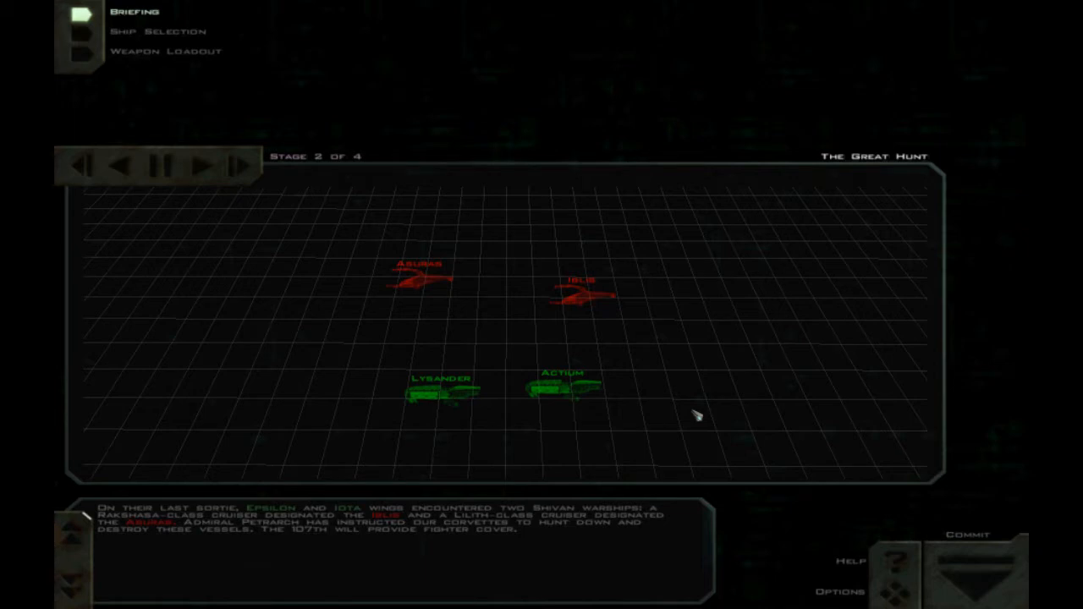
# Advance The Great Hunt briefing to stage 3 of 4 listing the objectives
pyautogui.click(196, 165)
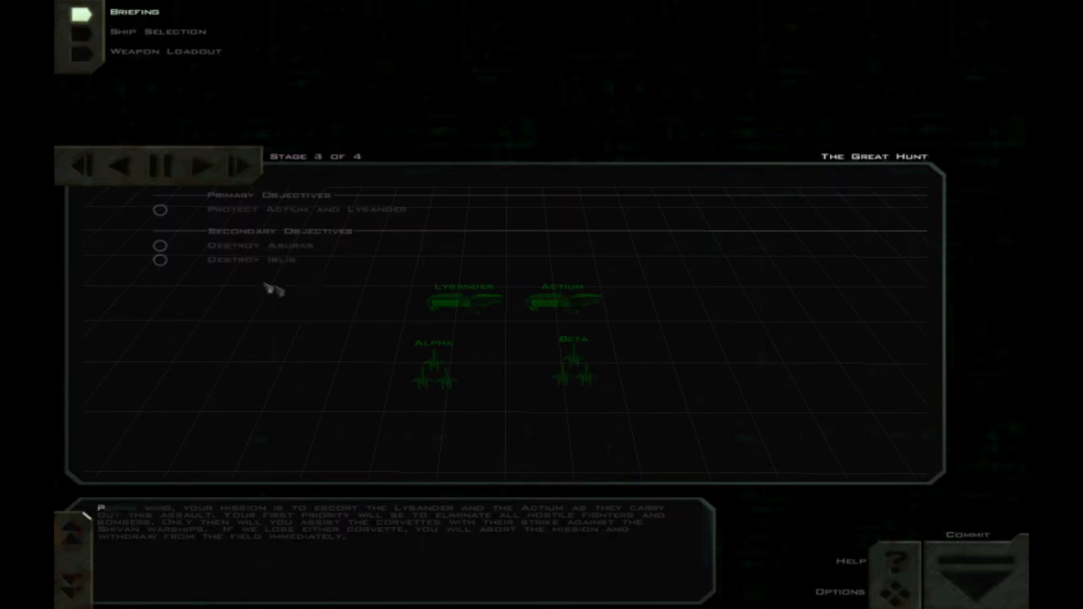
# Switch from the briefing to Ship Selection showing the Hercules Mark II wings
pyautogui.click(200, 164)
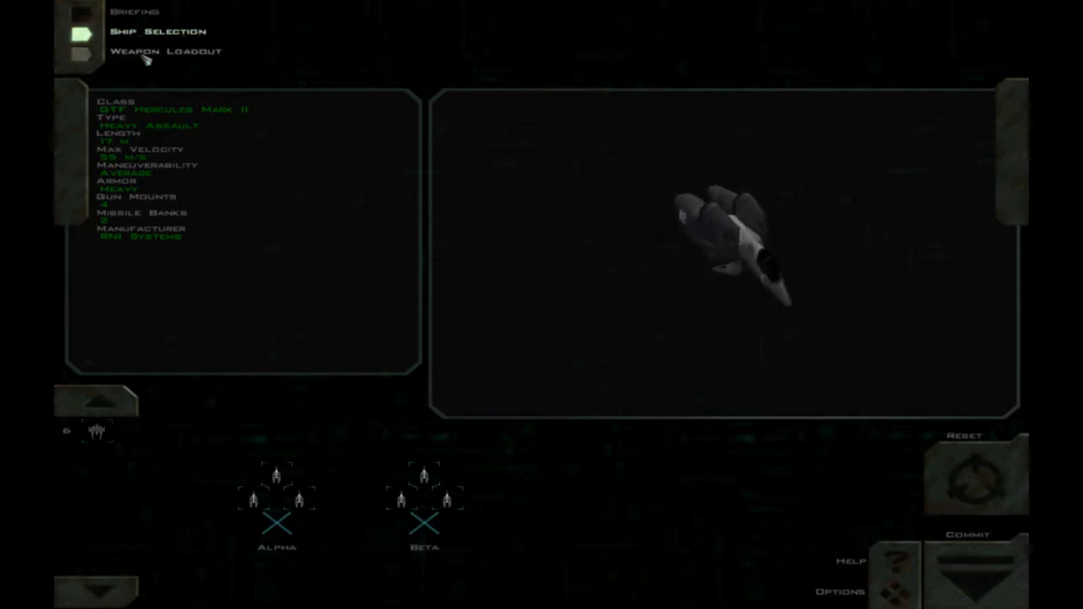
pyautogui.click(165, 50)
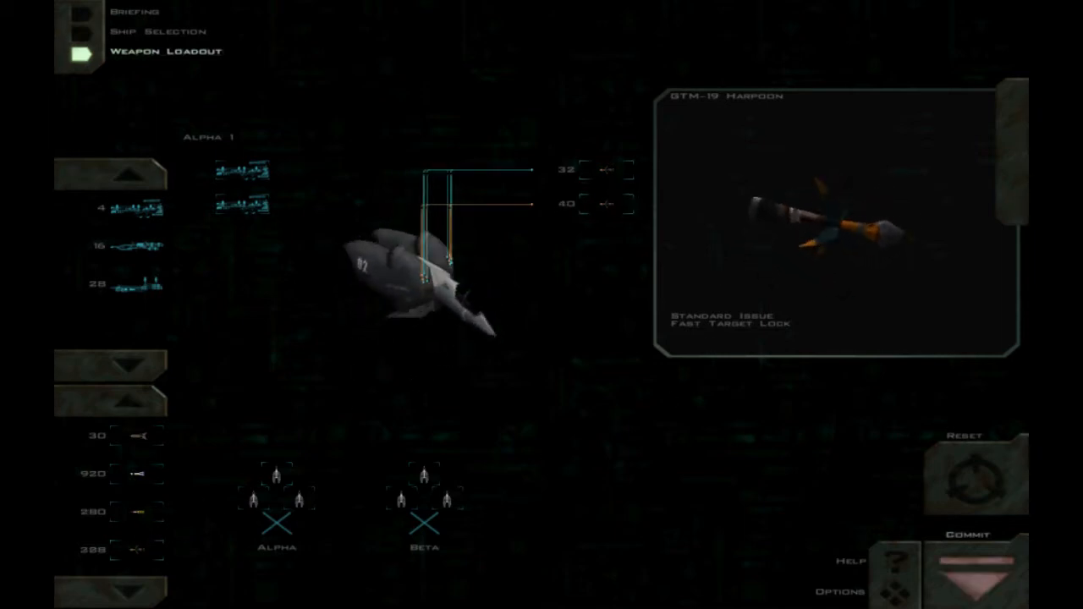
# Commit the Alpha 1 loadout with the GTM-19 Harpoon and launch the mission
pyautogui.click(973, 576)
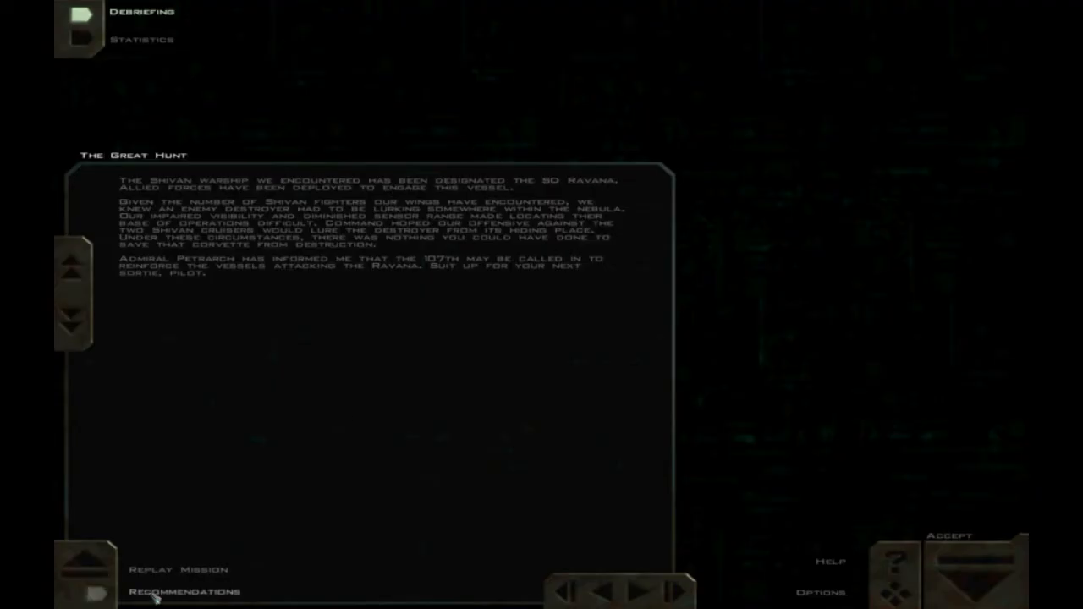
# Show the debriefing recommendations, then the mission statistics with Alpha 1's 7 kills
pyautogui.click(183, 592)
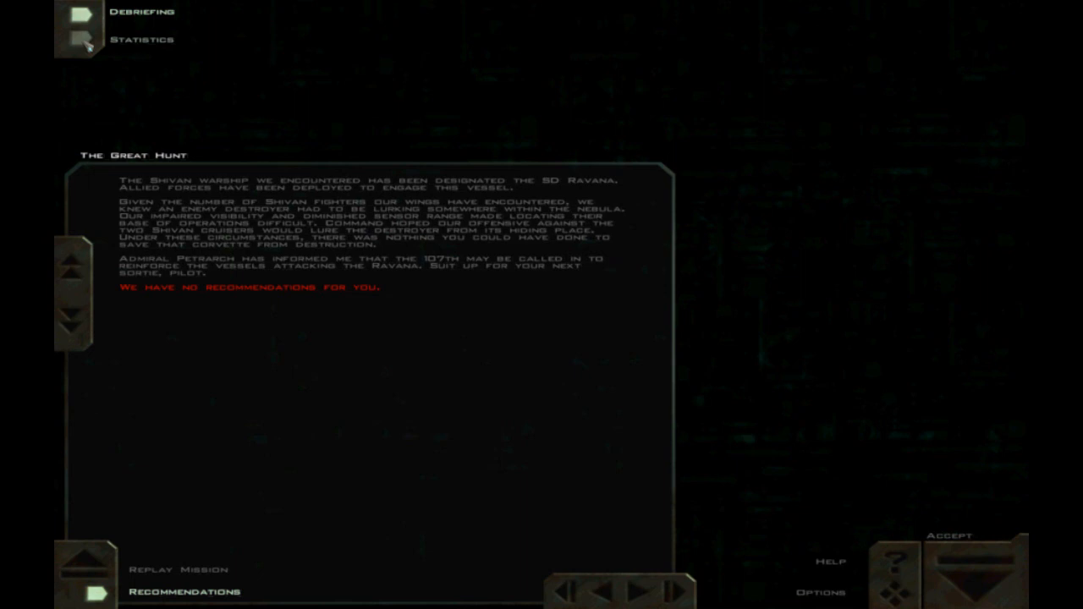
pyautogui.click(142, 38)
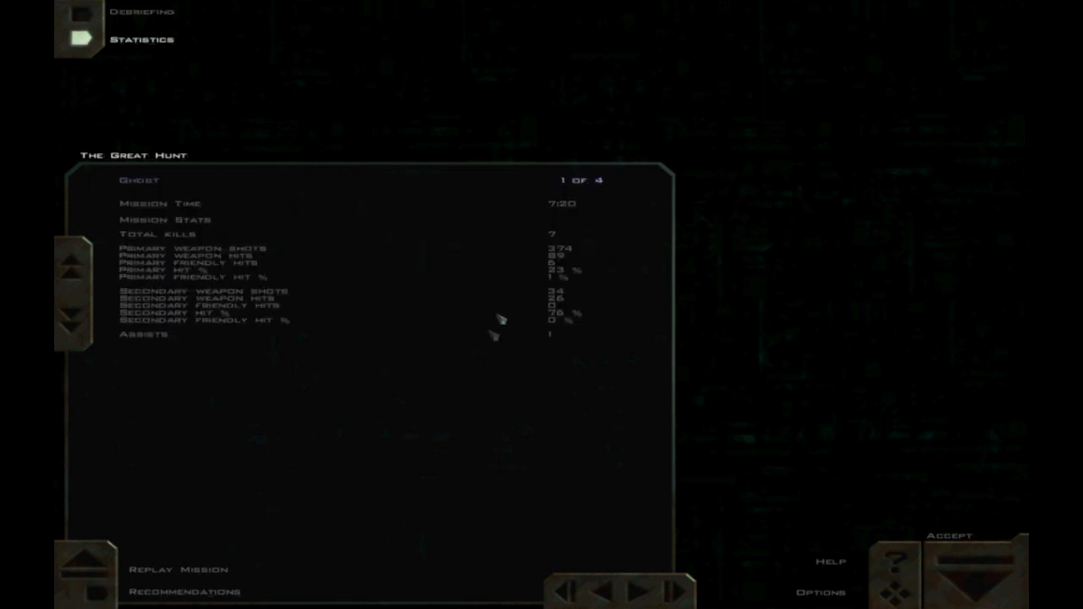